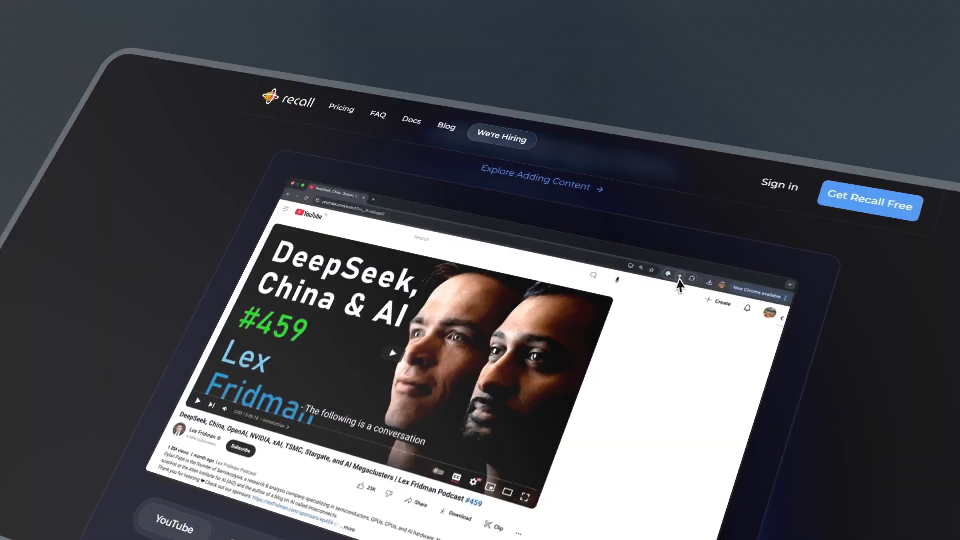
# Step: Open the 'Lecture 1: Introduction to Superposition' card and switch to its Notebook view
pyautogui.click(672, 279)
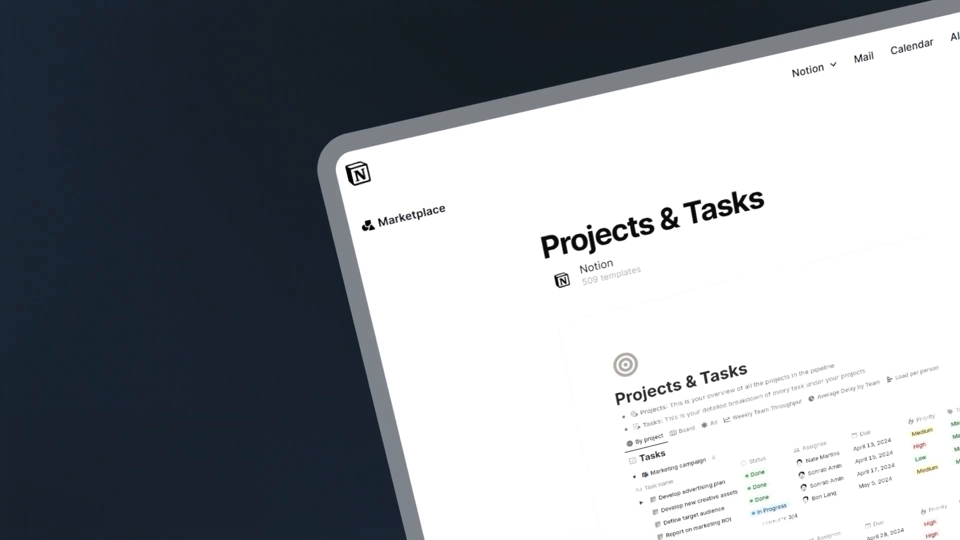
pyautogui.scroll(-3)
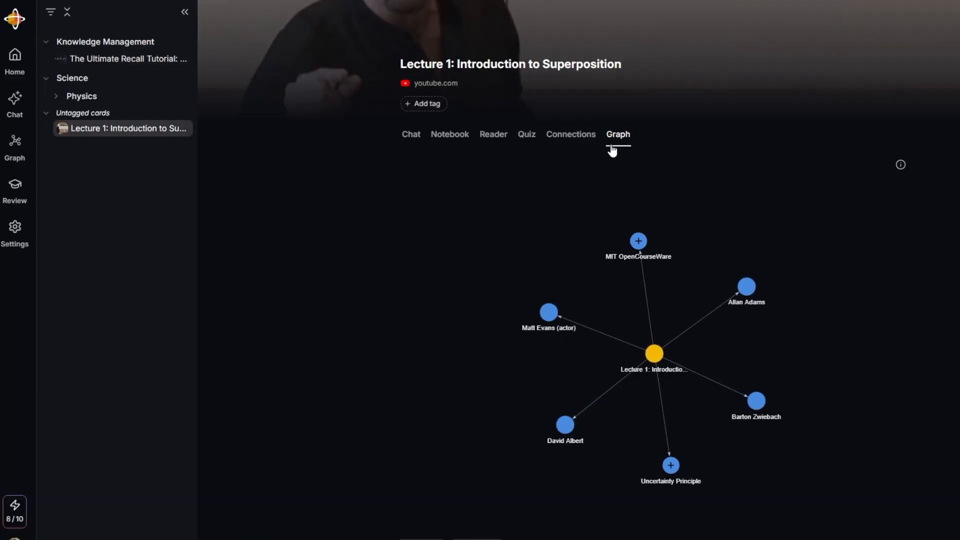
pyautogui.click(525, 134)
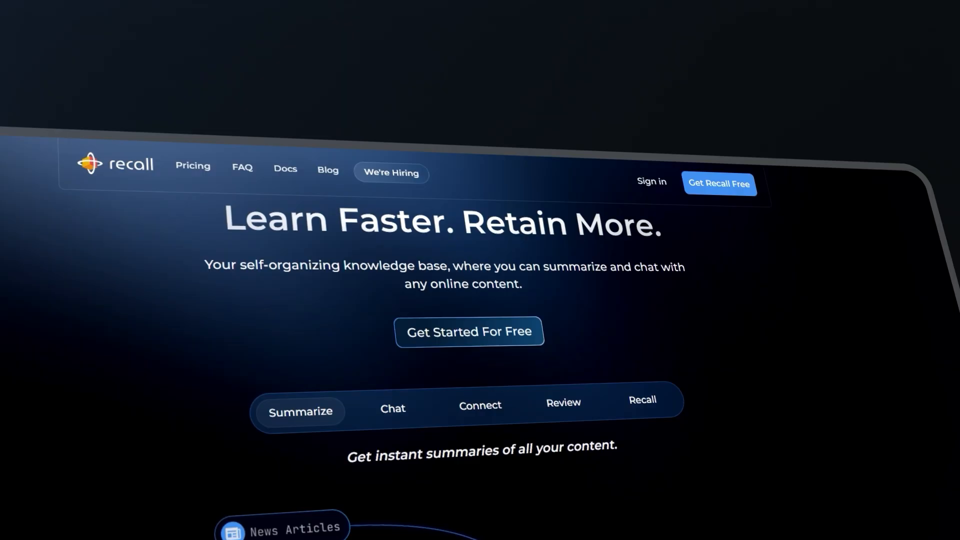
# Step: Scroll through the lecture's concise summary and course overview bullet points
pyautogui.scroll(-3)
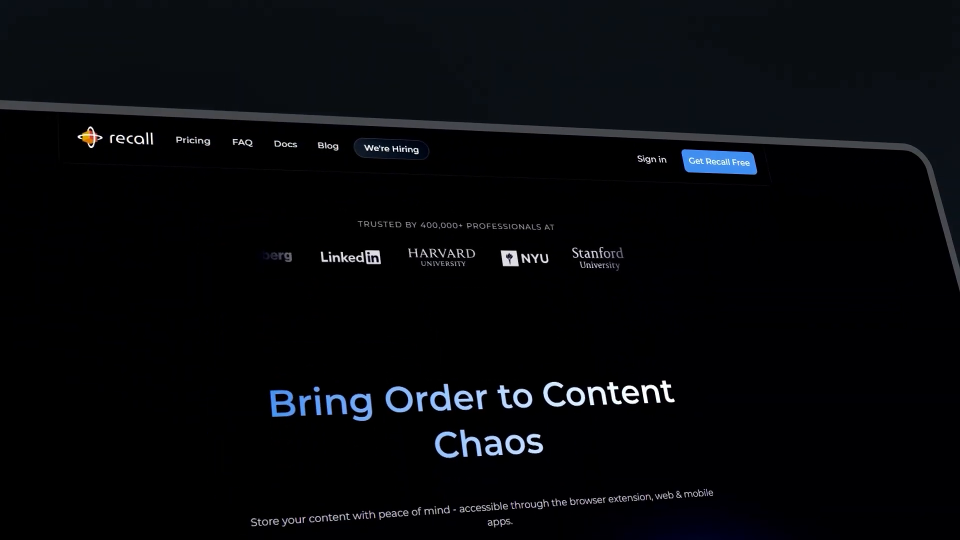
pyautogui.scroll(-3)
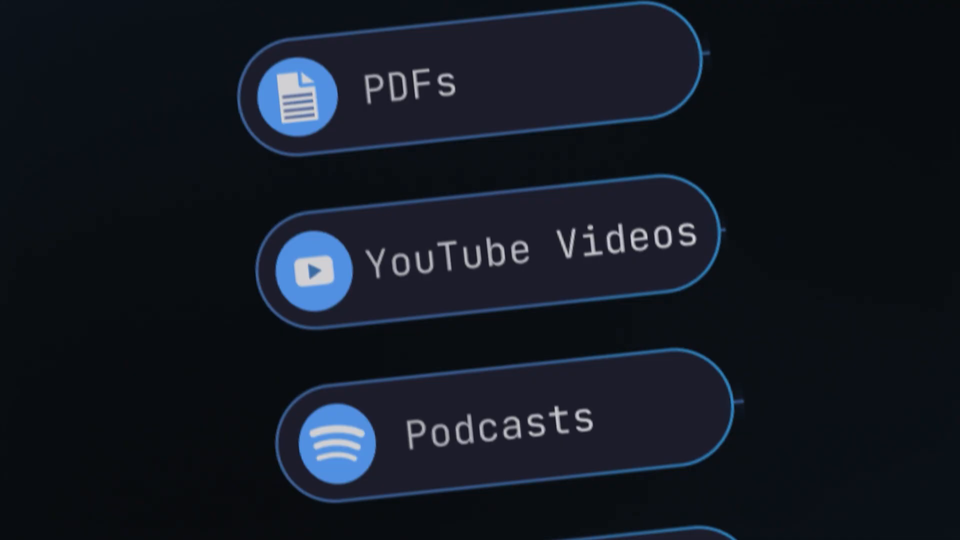
pyautogui.scroll(-3)
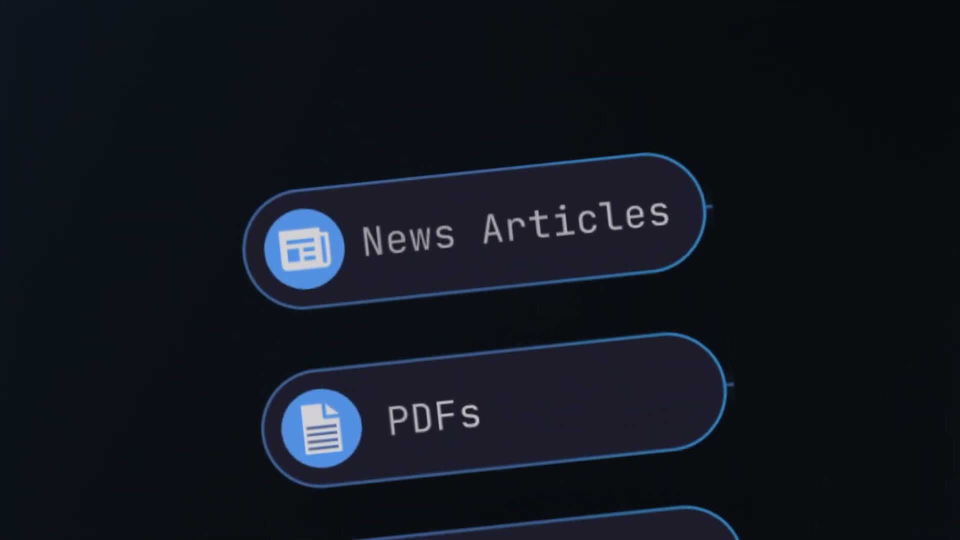
pyautogui.scroll(-3)
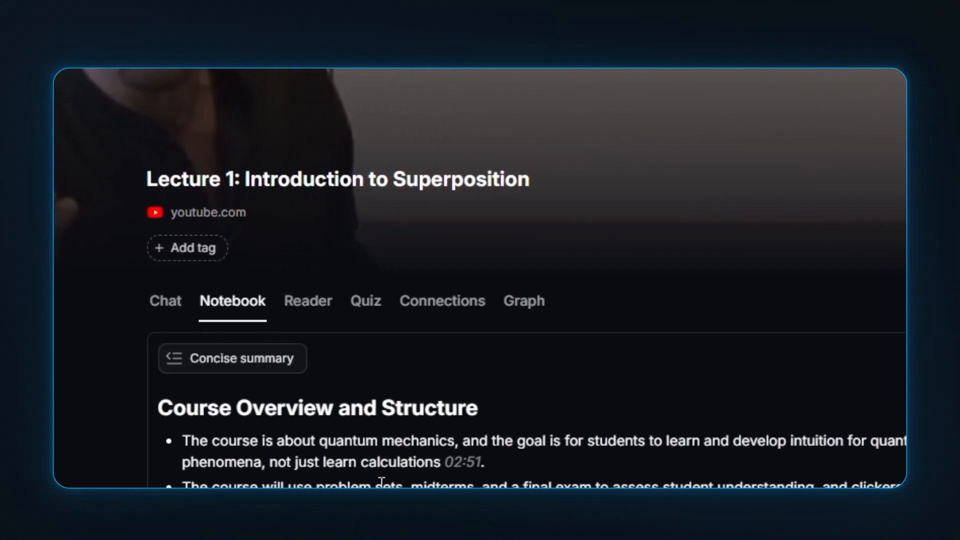
# Step: Show the lecture card's knowledge graph and expand it with more connected cards
pyautogui.click(165, 301)
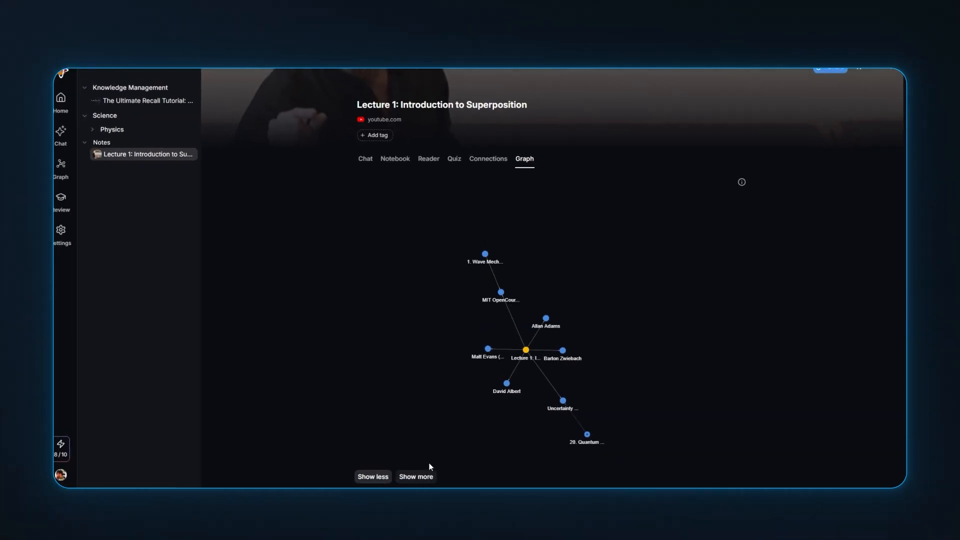
pyautogui.click(415, 476)
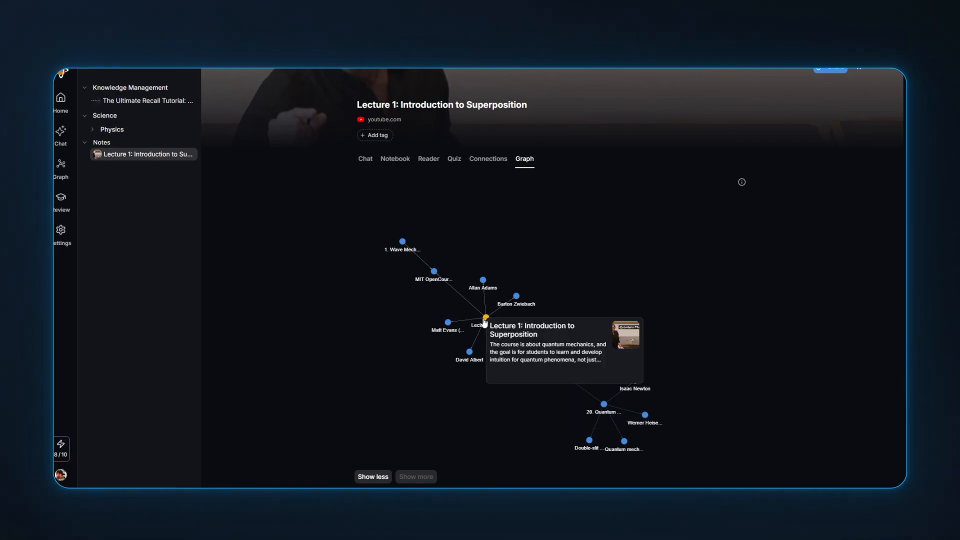
pyautogui.moveTo(591, 387)
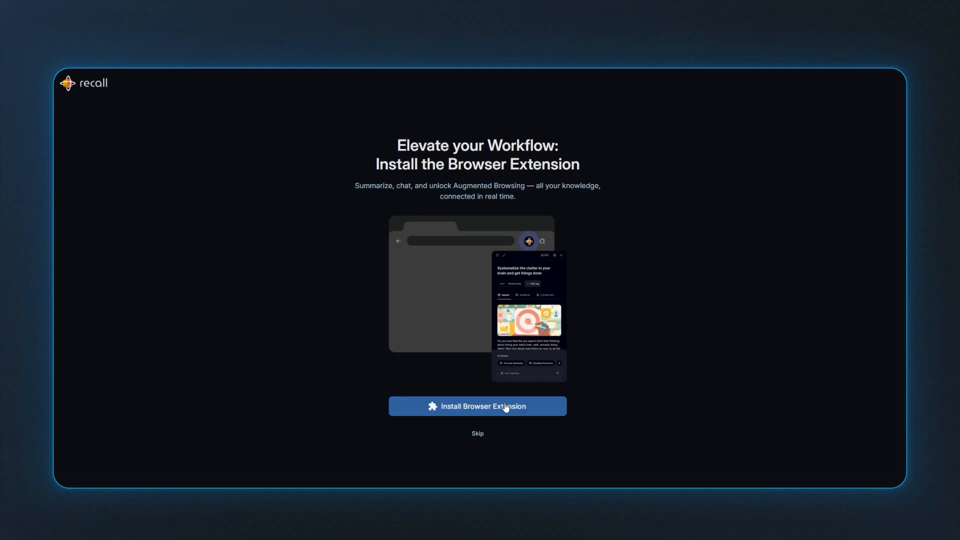
# Step: Install the Recall extension and browse the Wave Mechanics lecture's Notebook and Reader views
pyautogui.click(477, 406)
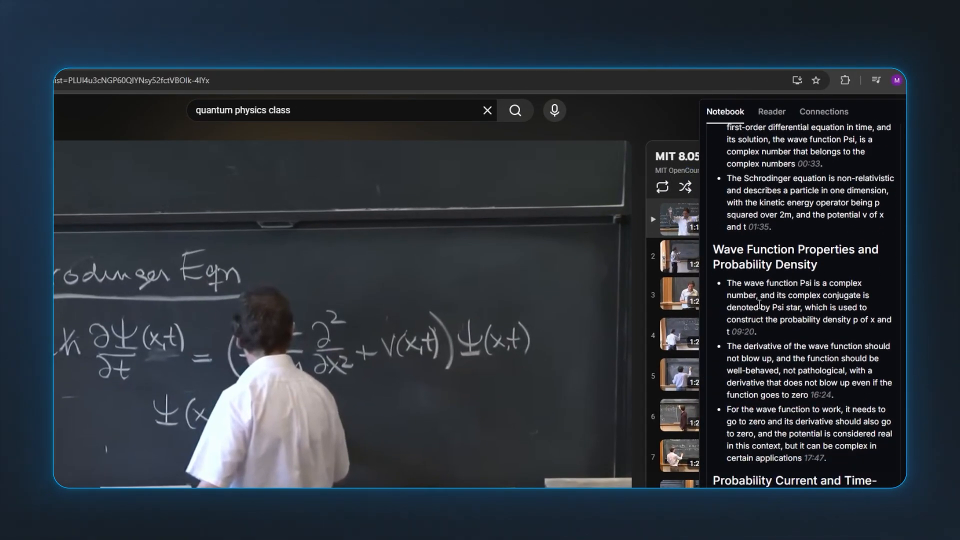
pyautogui.scroll(-3)
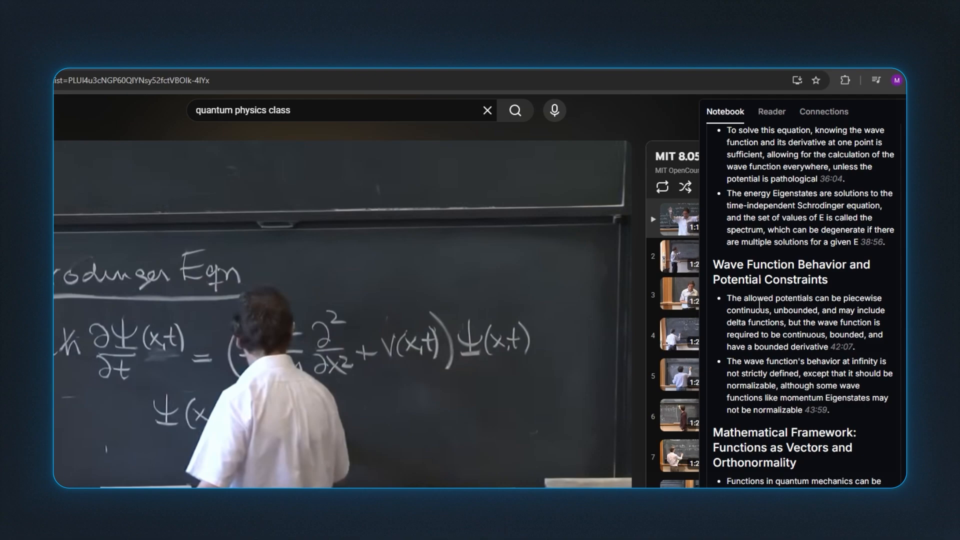
pyautogui.scroll(-3)
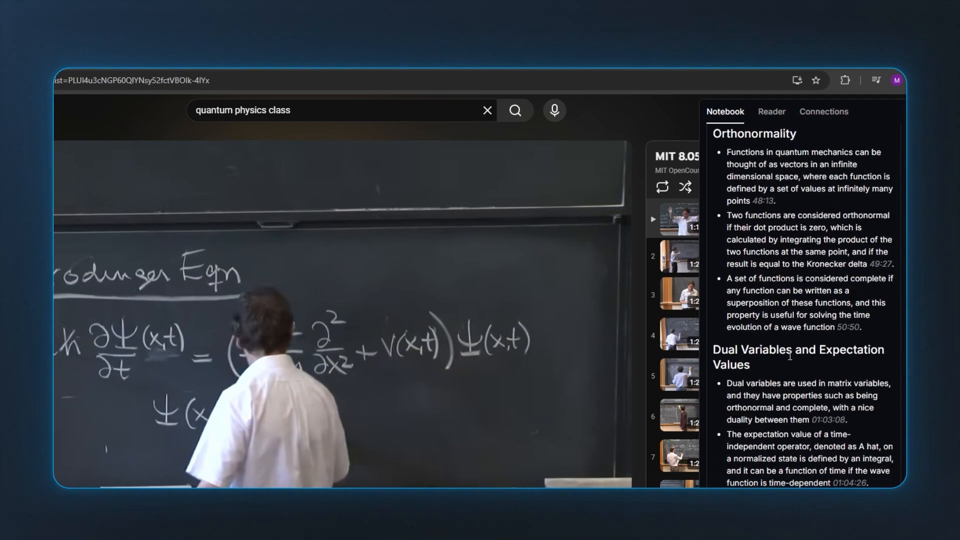
pyautogui.click(771, 111)
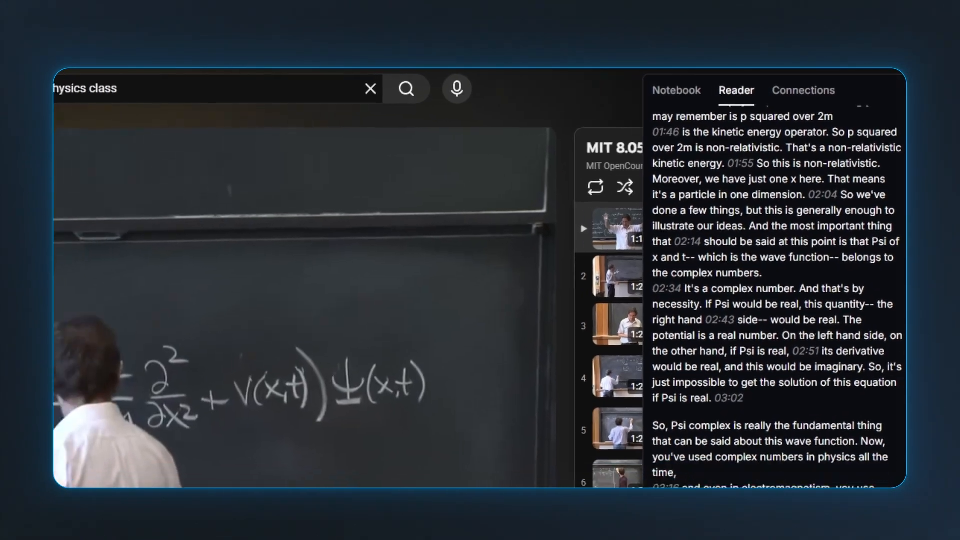
pyautogui.click(764, 81)
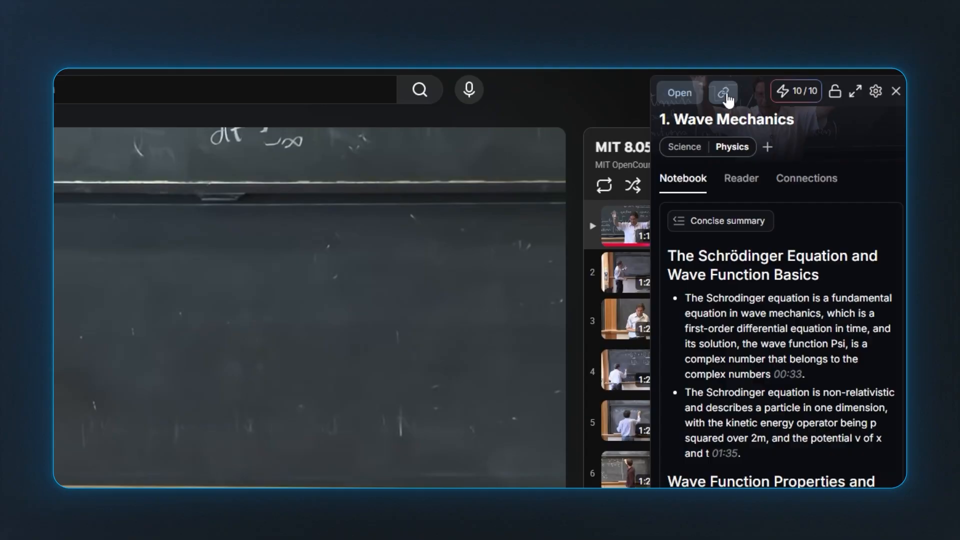
pyautogui.moveTo(723, 92)
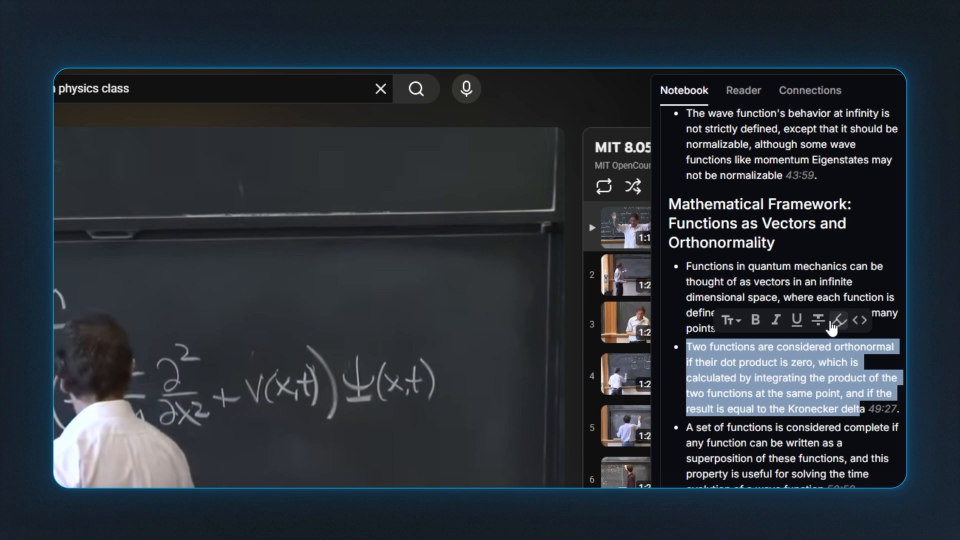
# Step: Highlight the orthonormal functions bullet and save the card tagged under Physics
pyautogui.click(838, 320)
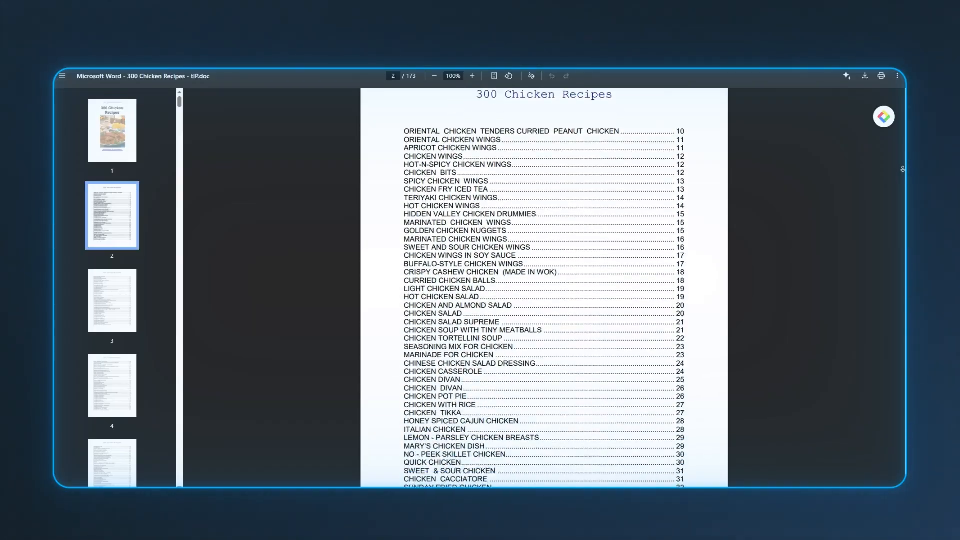
pyautogui.scroll(-3)
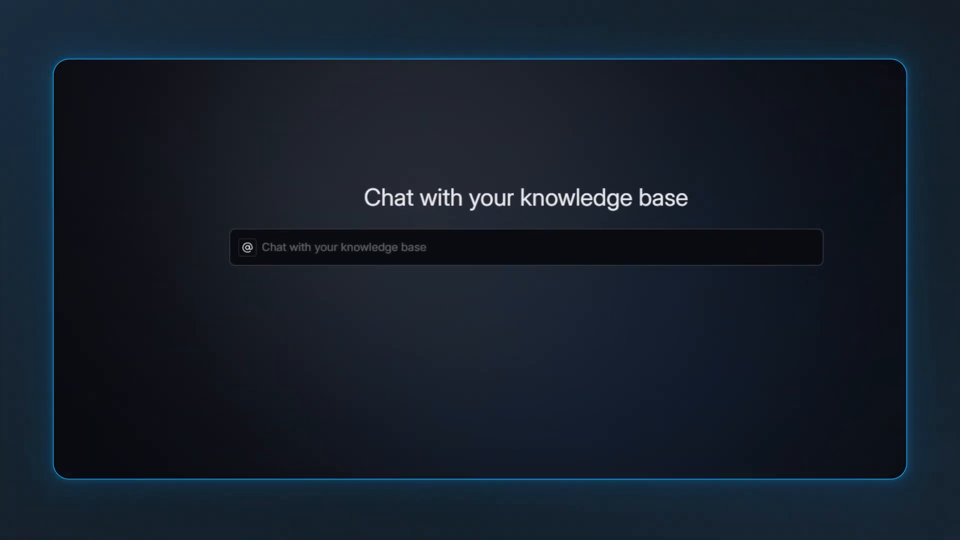
pyautogui.write('s')
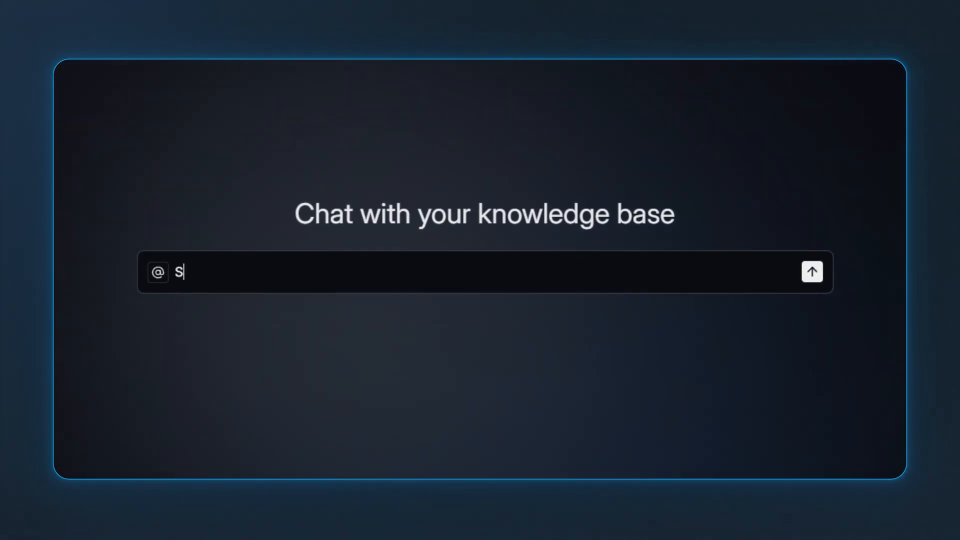
pyautogui.write('ummarize')
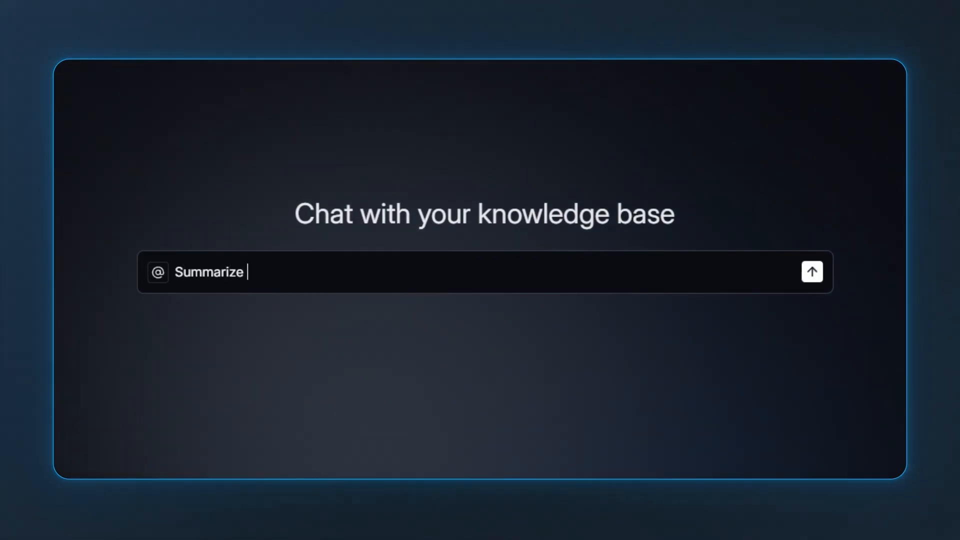
pyautogui.write('my @pr')
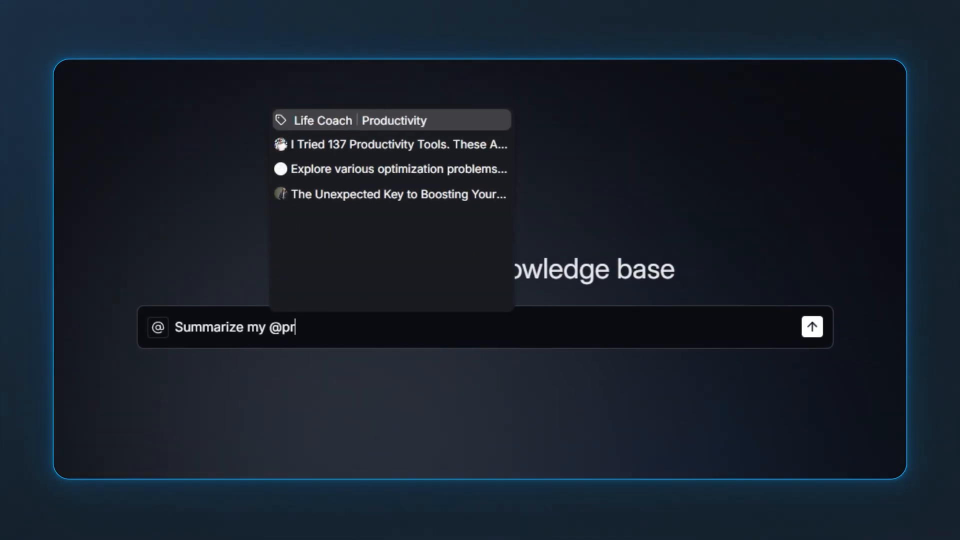
pyautogui.write('o')
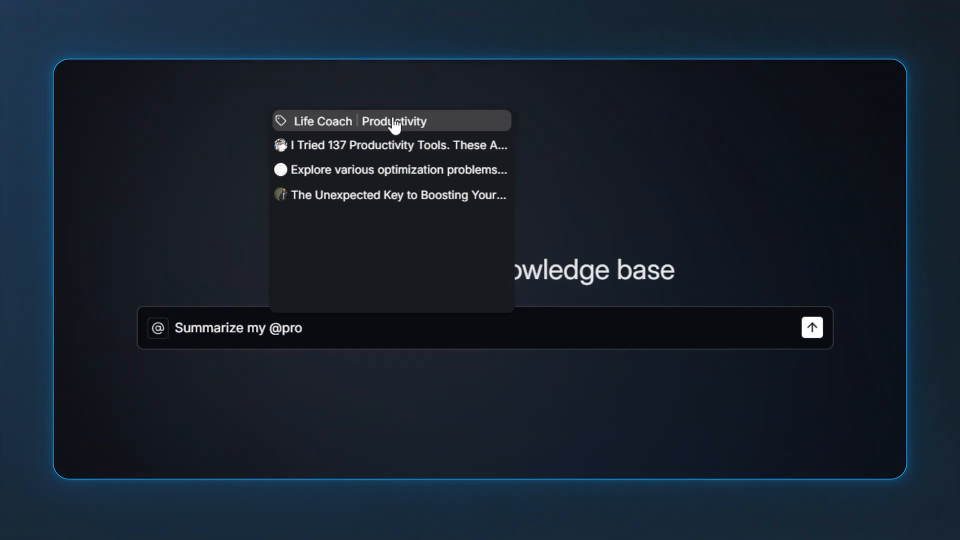
pyautogui.click(392, 121)
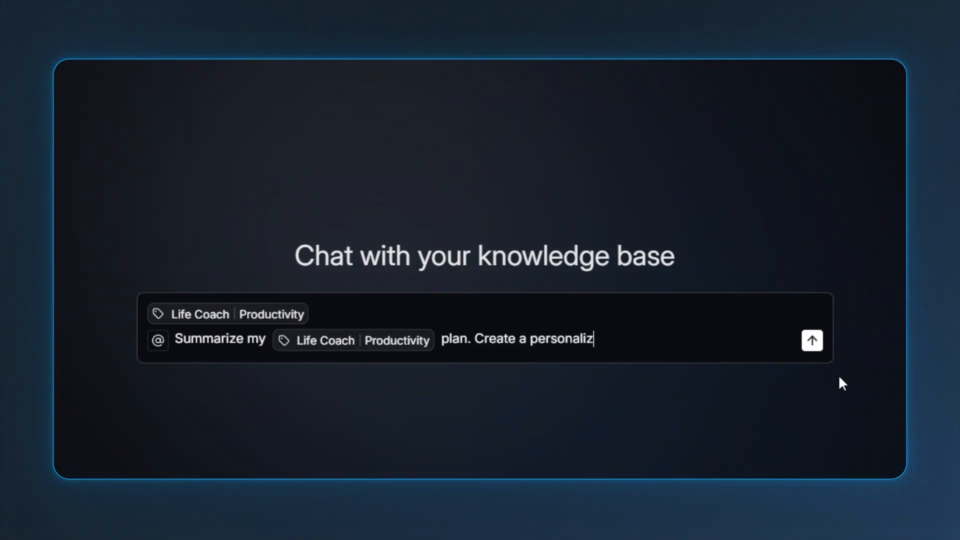
pyautogui.write('ed daily productivity plan for me')
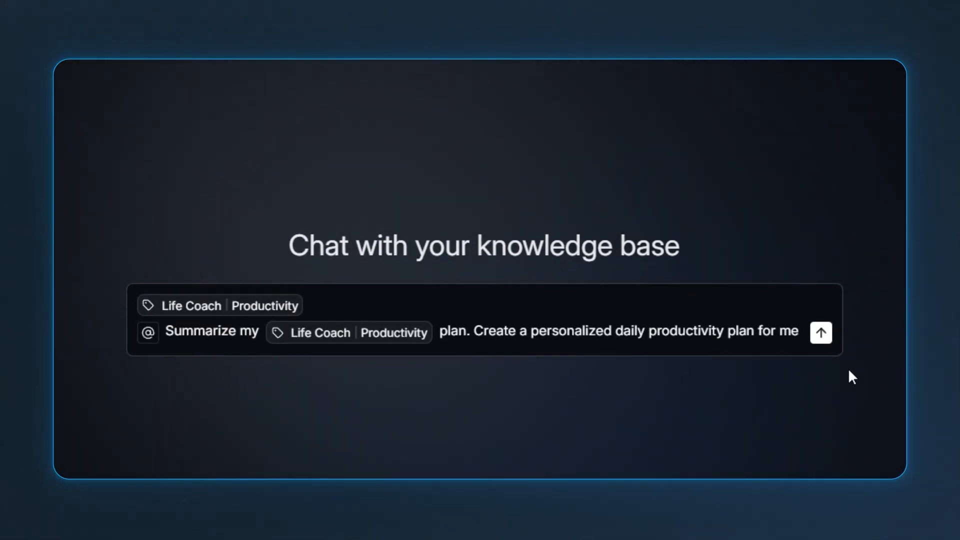
pyautogui.click(820, 332)
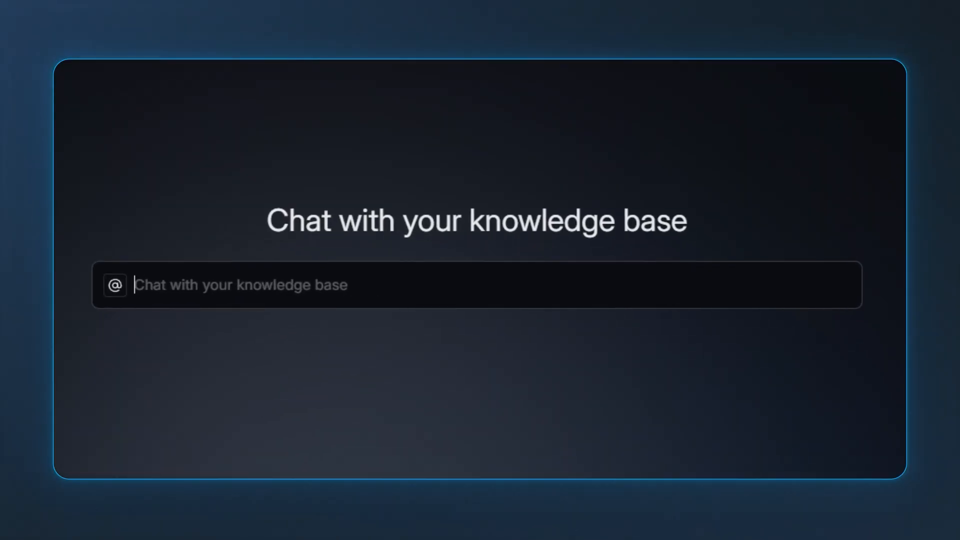
pyautogui.write('Based on my @Productivity Brainstorm notes and the creator video')
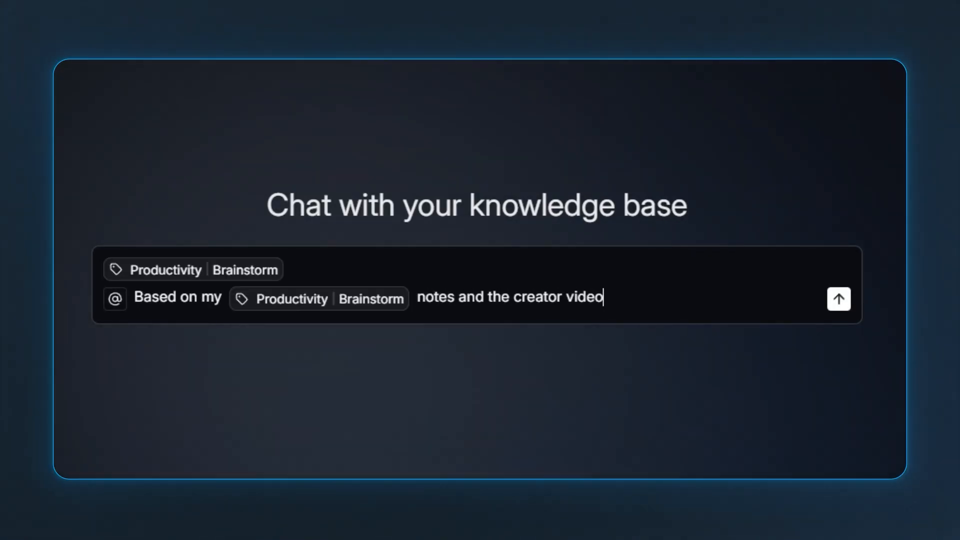
pyautogui.write("s I've saved, what's a unique angle I haven't explored yet")
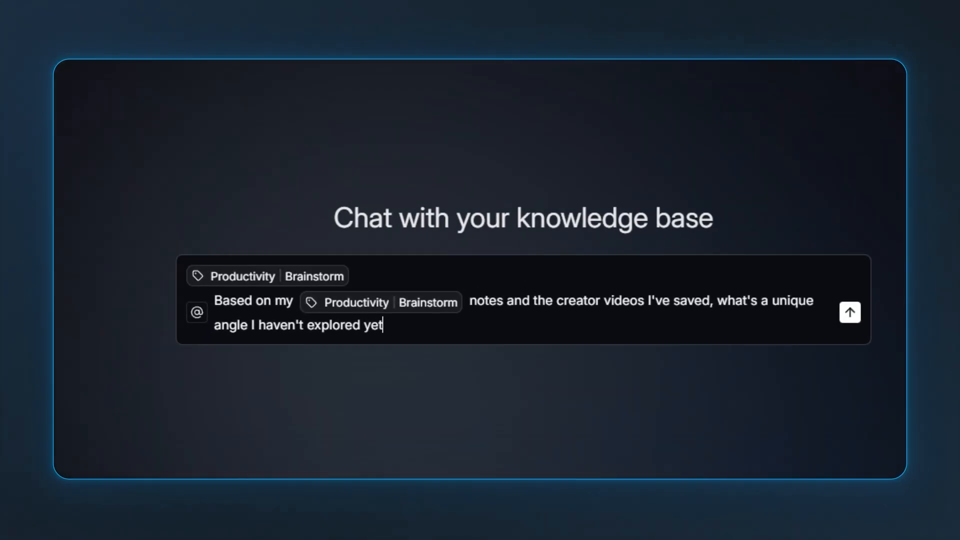
pyautogui.click(850, 312)
pyautogui.write("Generate a grocery list from the Recipes I've saved wi")
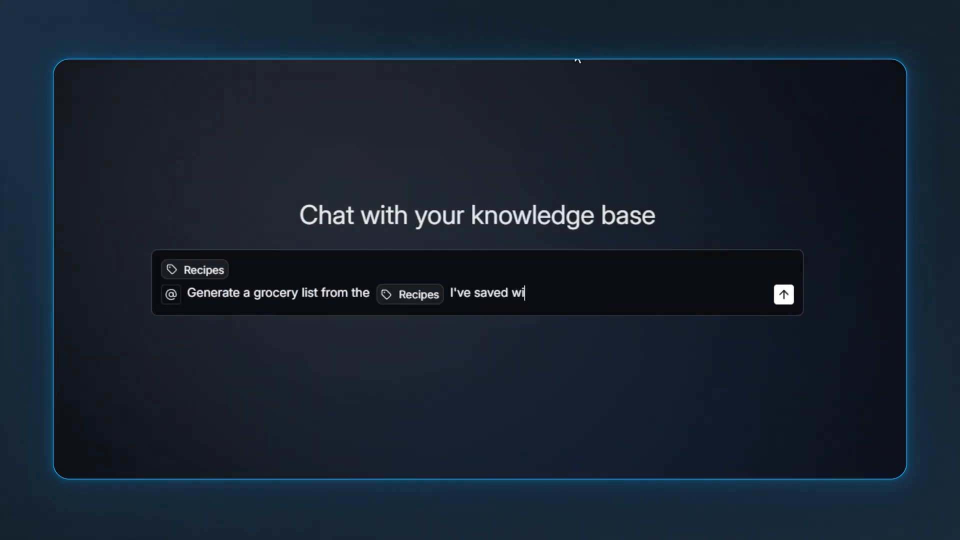
# Step: Show the saved productivity-tools video's graph with the Google Docs node preview
pyautogui.click(784, 294)
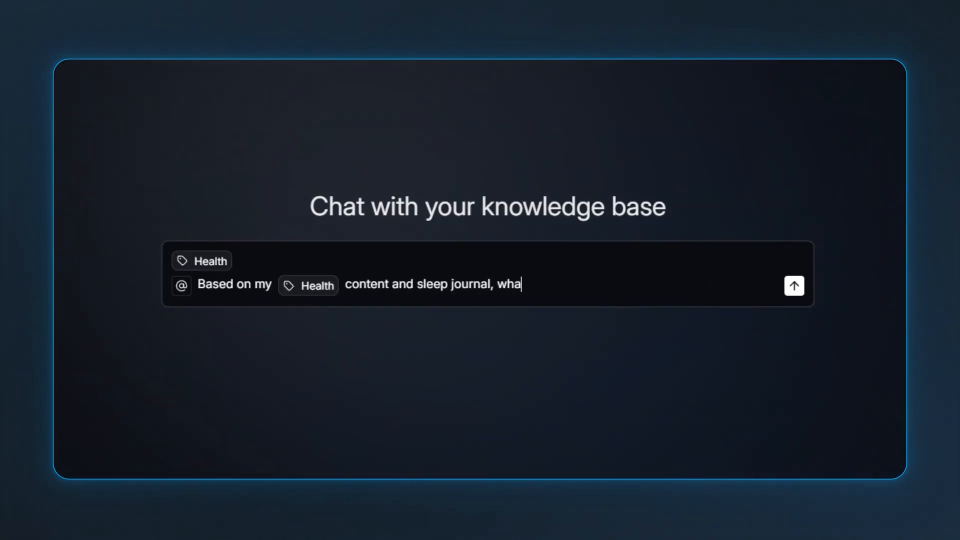
pyautogui.click(794, 286)
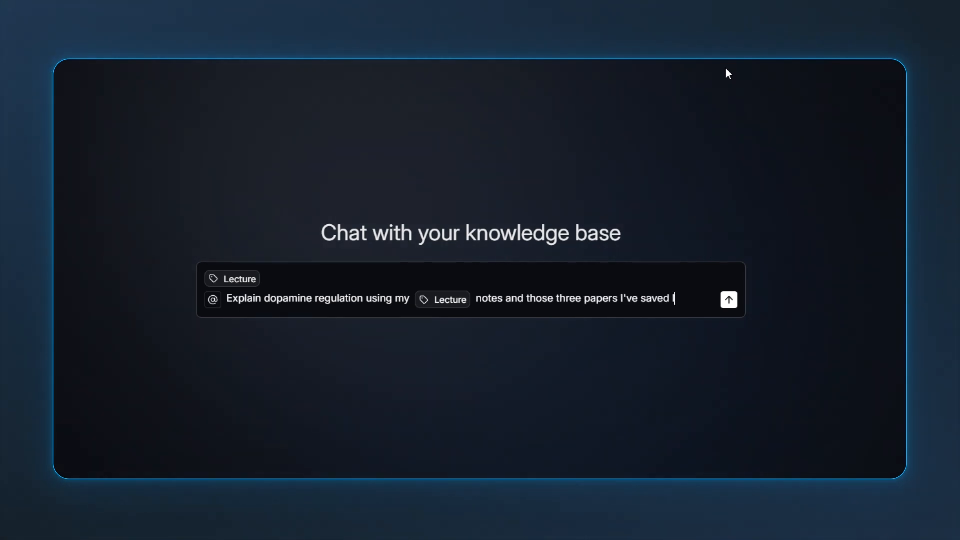
pyautogui.click(729, 300)
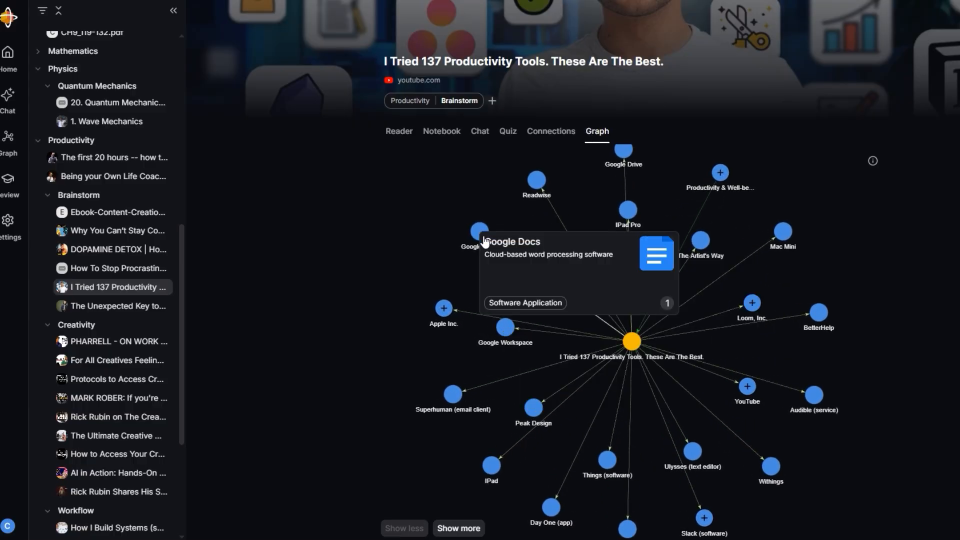
# Step: Enable Augmented Browser and Enable Widget in Settings, then leave the NotebookLM overview showing
pyautogui.click(9, 225)
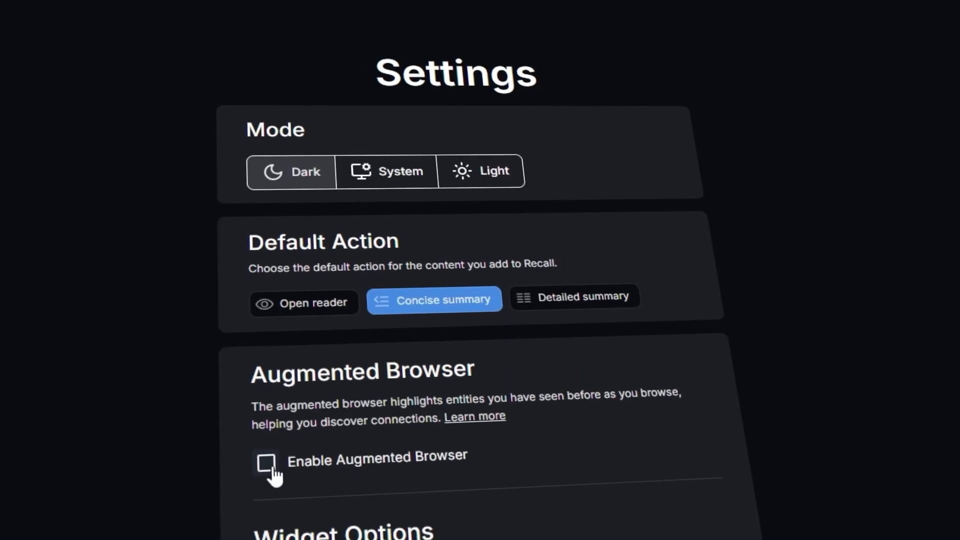
pyautogui.click(266, 464)
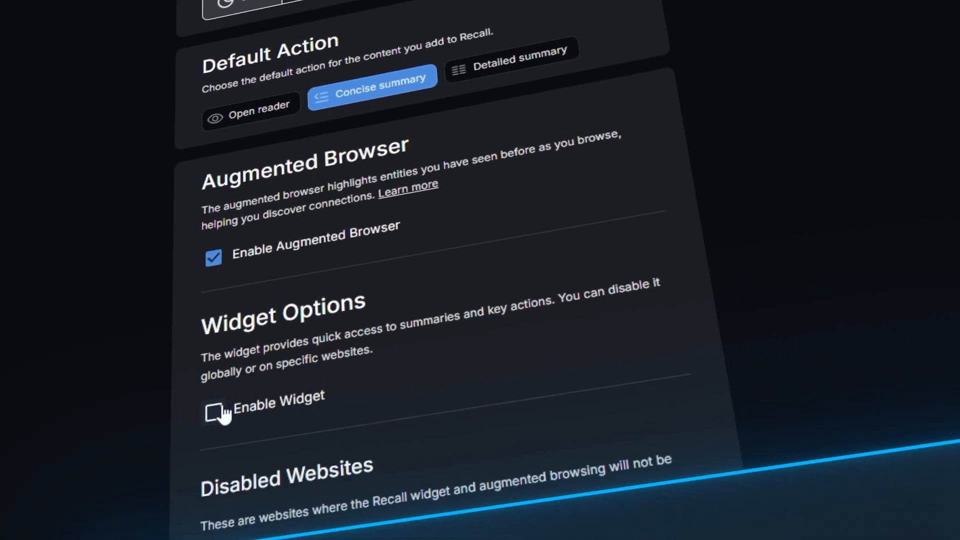
pyautogui.click(213, 407)
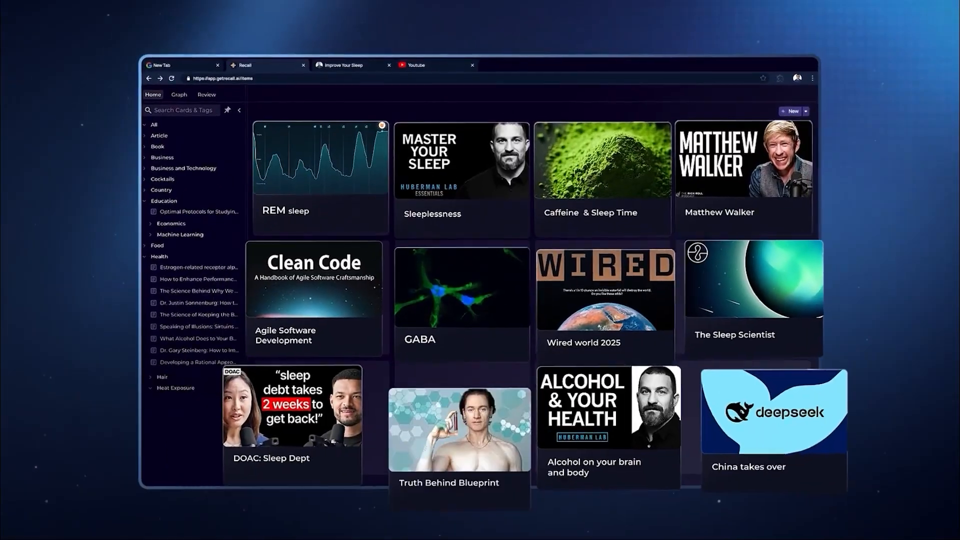
pyautogui.click(347, 65)
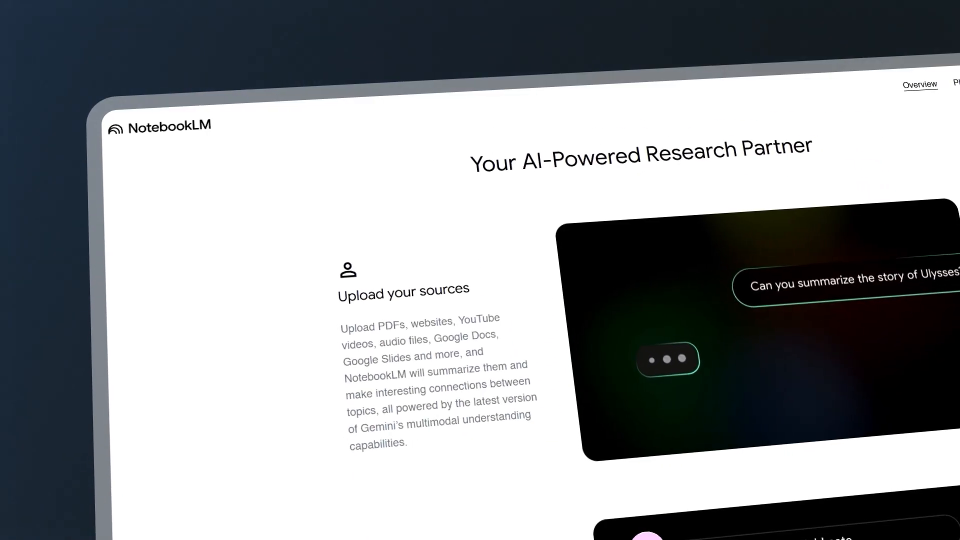
# Step: Scroll down the NotebookLM overview to its instant-insights section
pyautogui.scroll(-3)
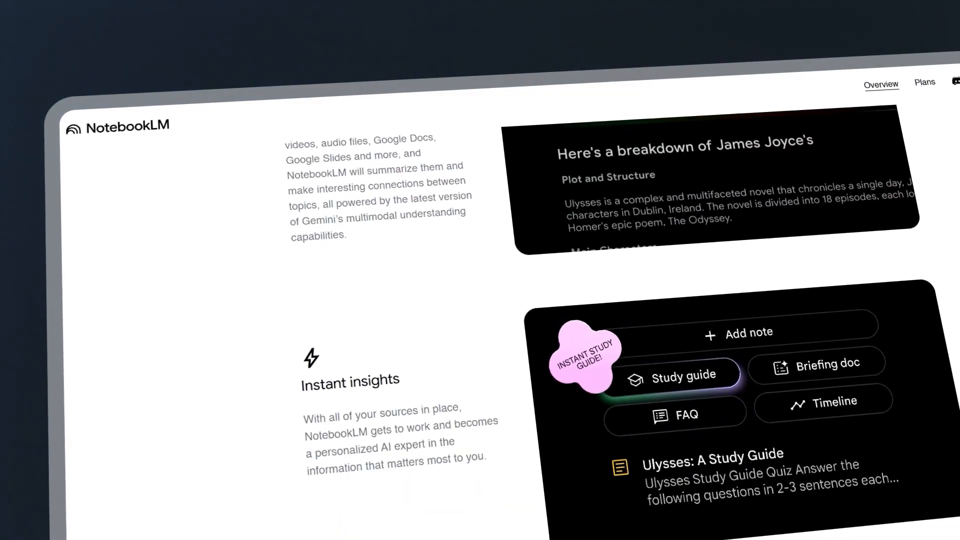
pyautogui.scroll(-3)
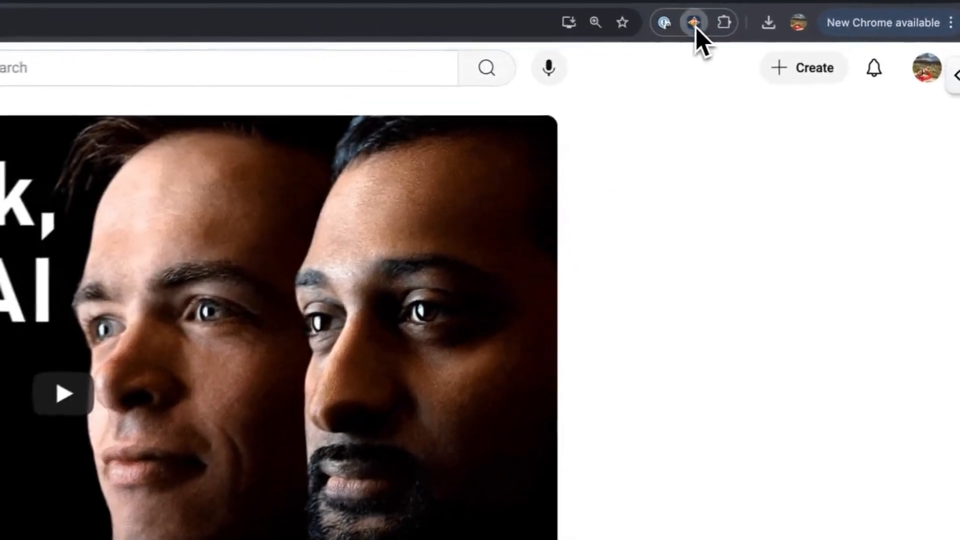
# Step: Open the Recall site and review its Lite, Plus and Business pricing plans
pyautogui.click(692, 23)
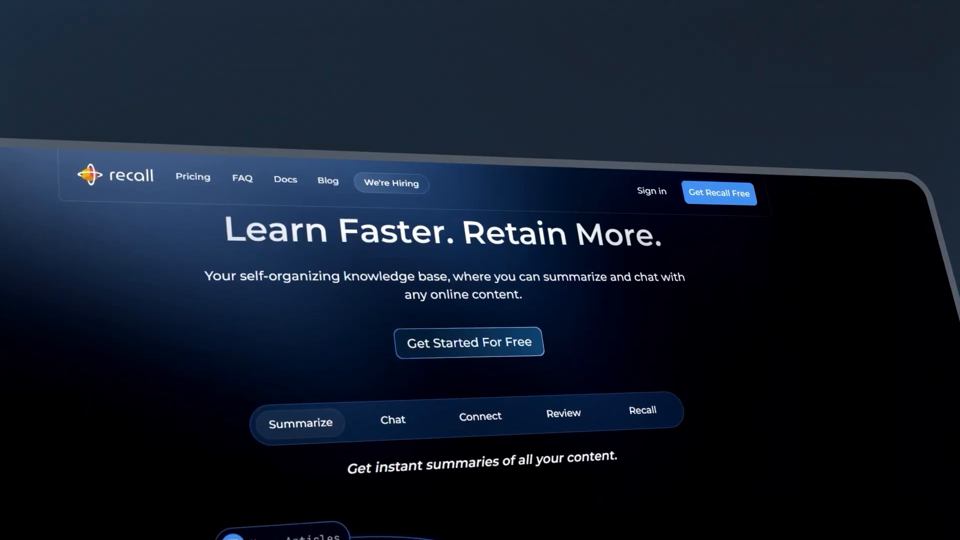
pyautogui.scroll(-3)
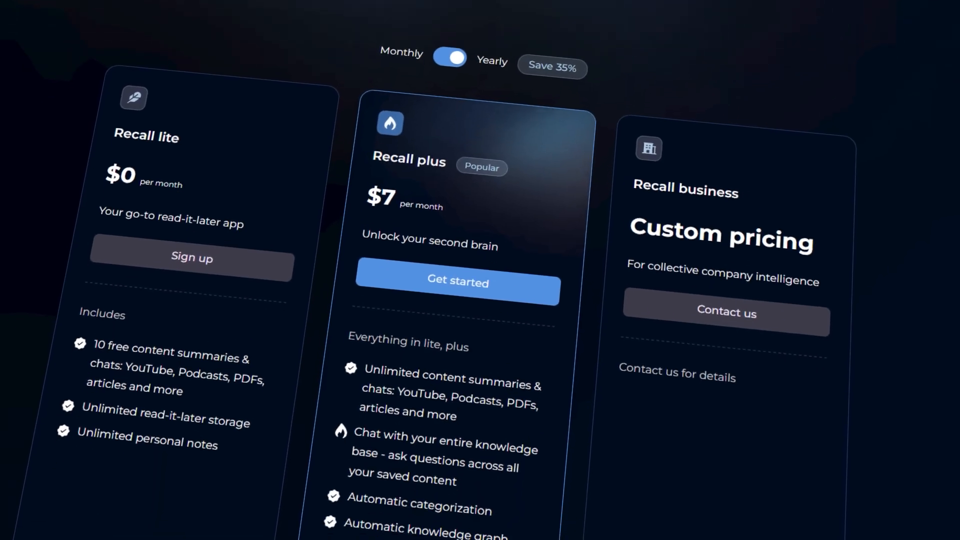
pyautogui.scroll(-3)
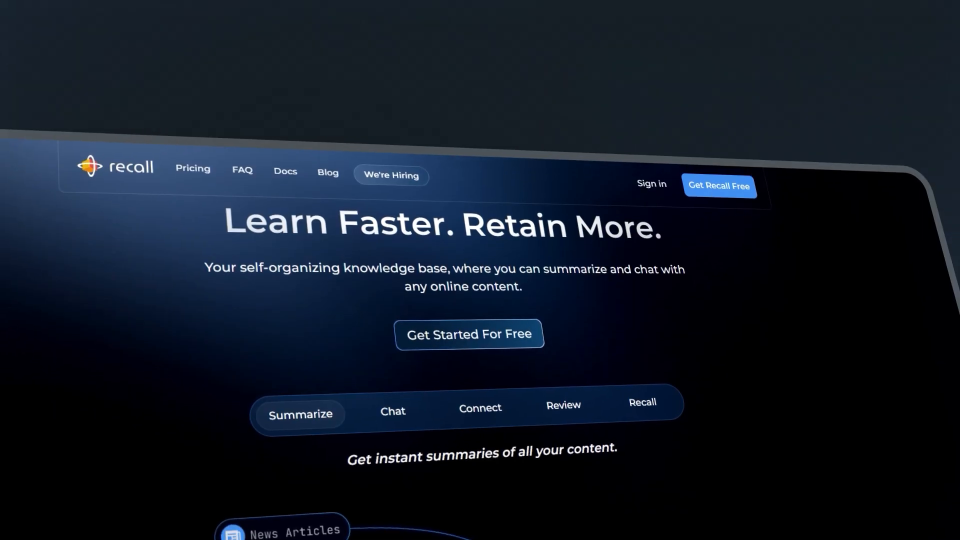
pyautogui.scroll(-3)
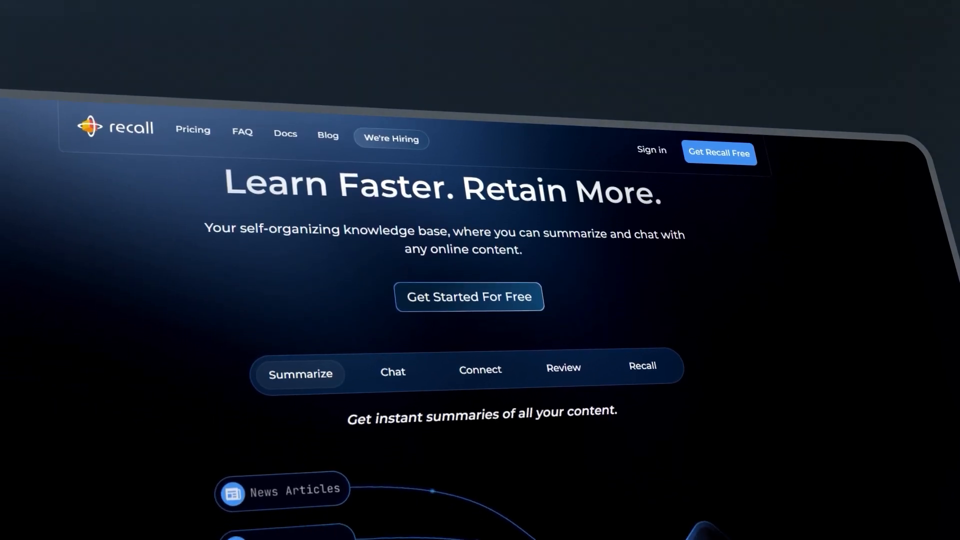